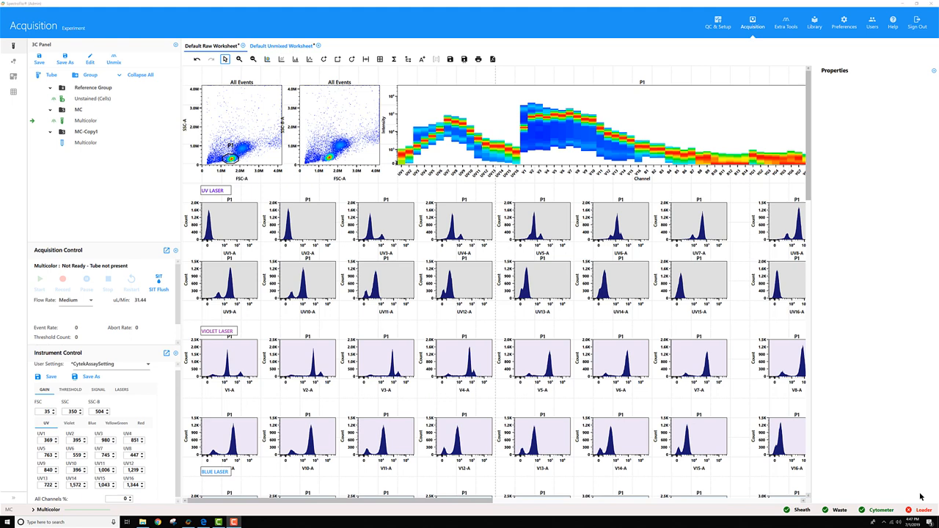
mouse_move(595, 384)
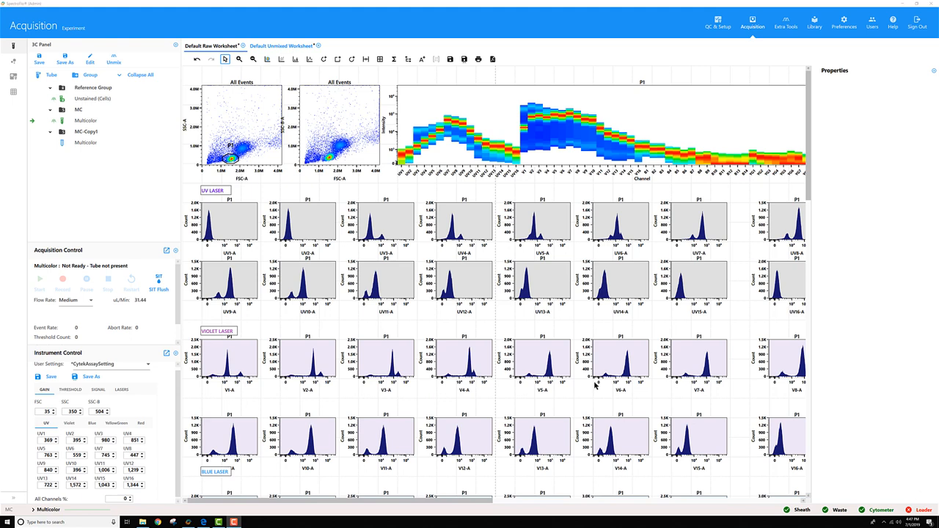
mouse_move(105, 158)
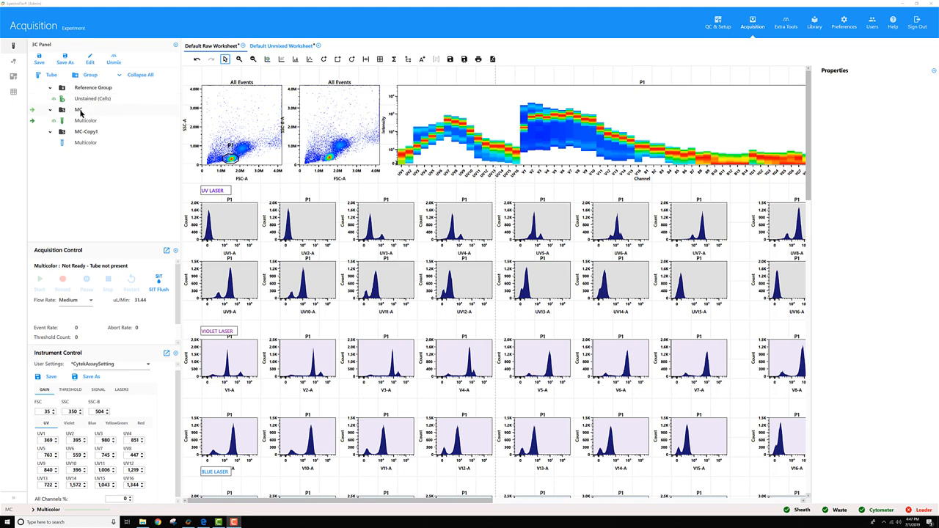
- Edit the experiment and give the MC group an unstained control tube
left_click(85, 132)
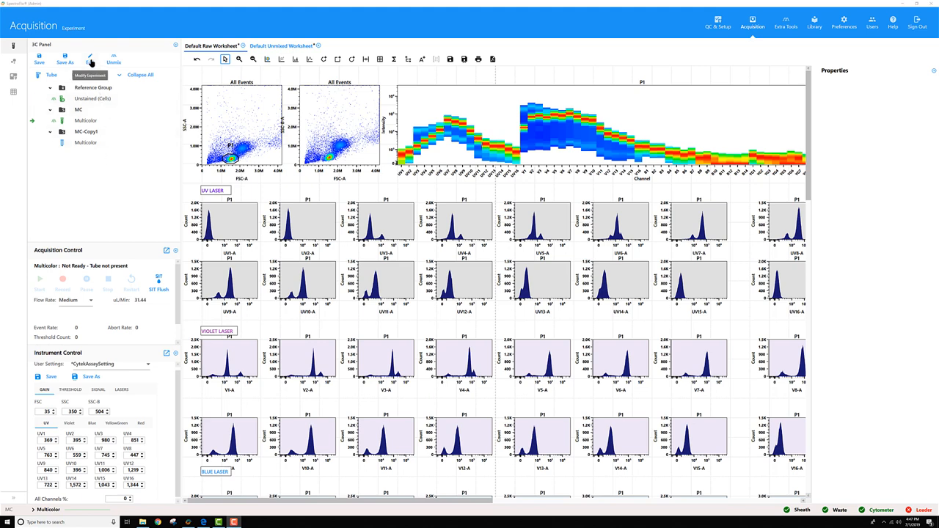
left_click(89, 55)
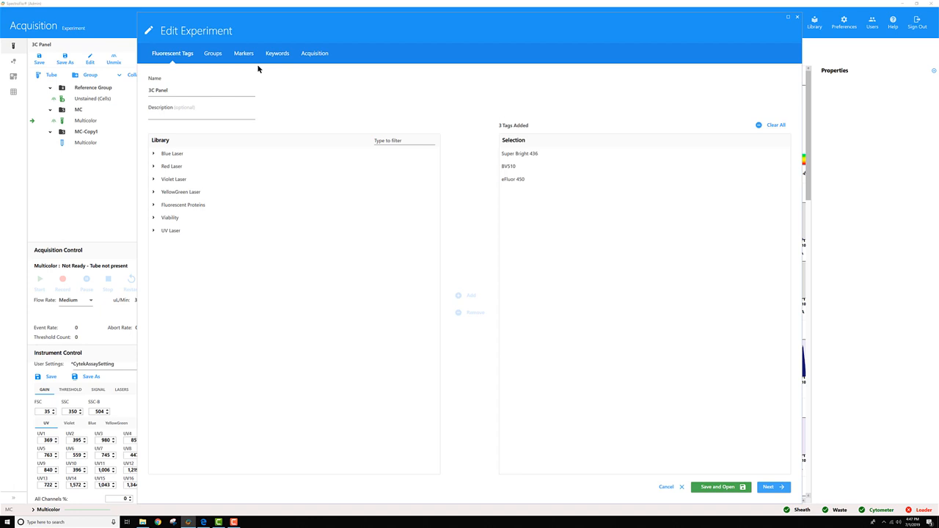
left_click(213, 53)
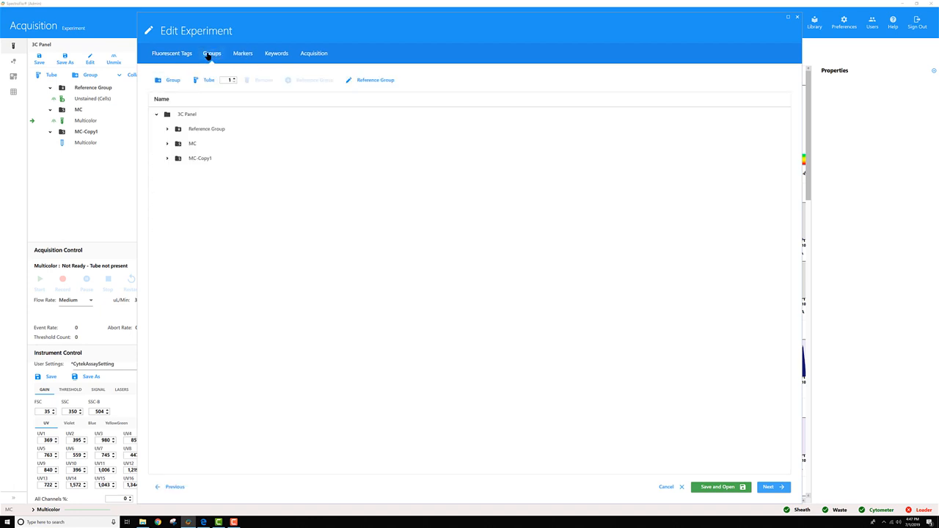
right_click(192, 144)
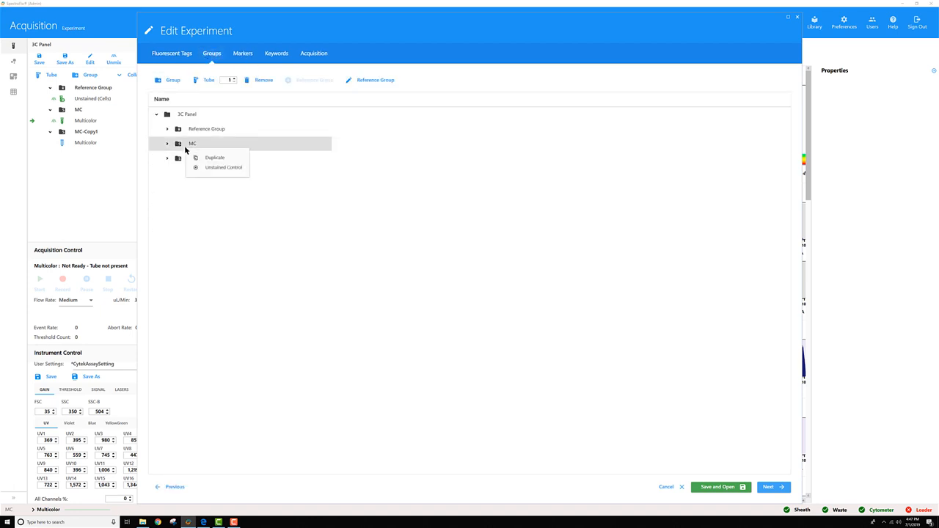
mouse_move(238, 162)
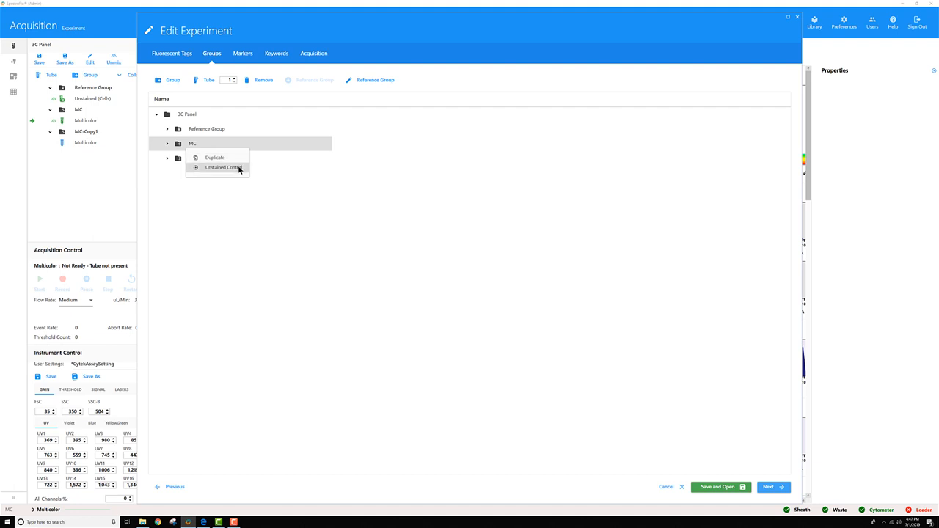
left_click(222, 167)
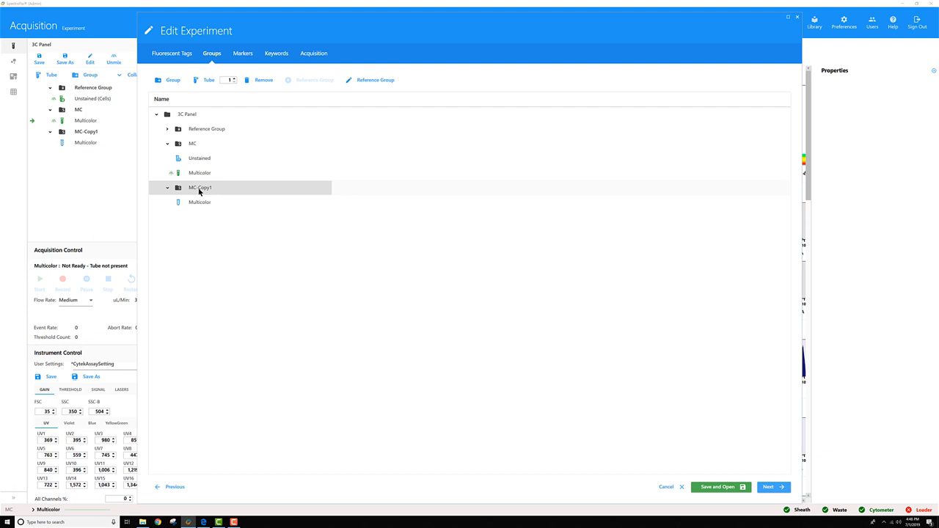
- Give MC-Copy1 an unstained control tube, then add a new group with one tube
right_click(200, 188)
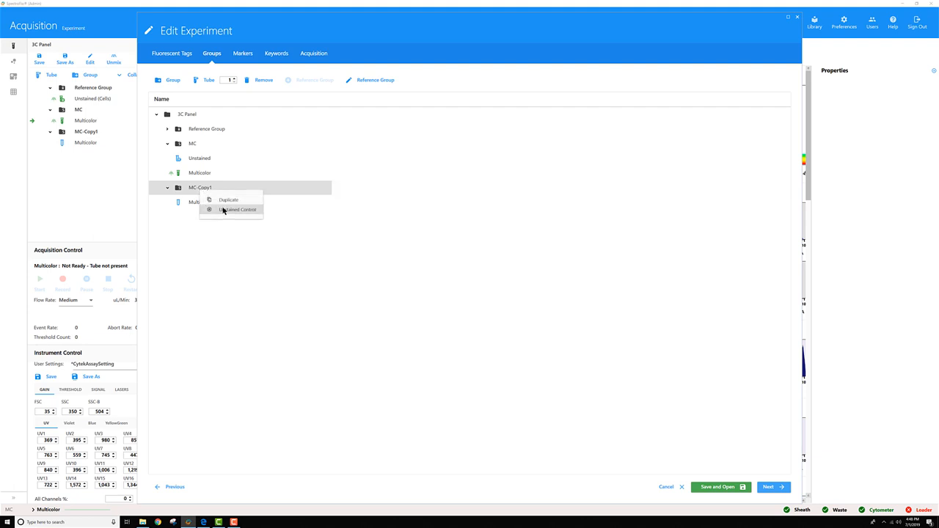
left_click(237, 210)
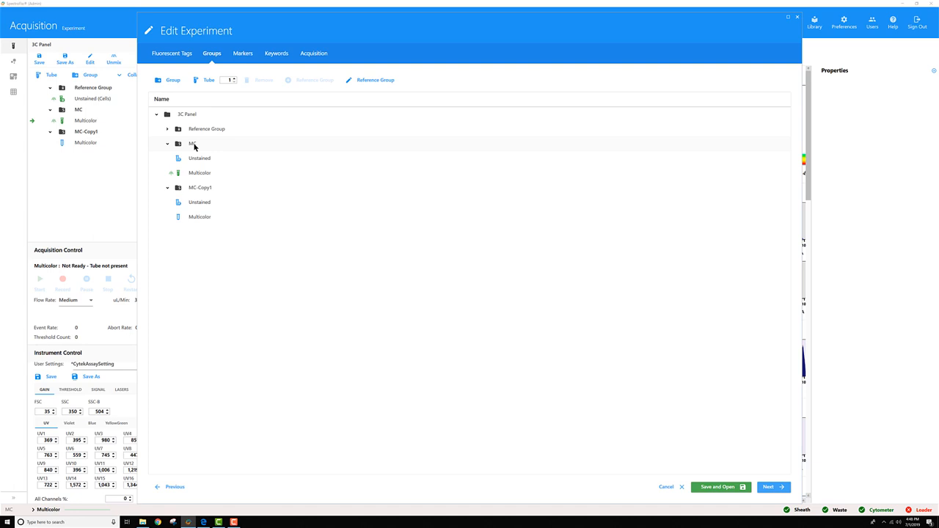
left_click(206, 129)
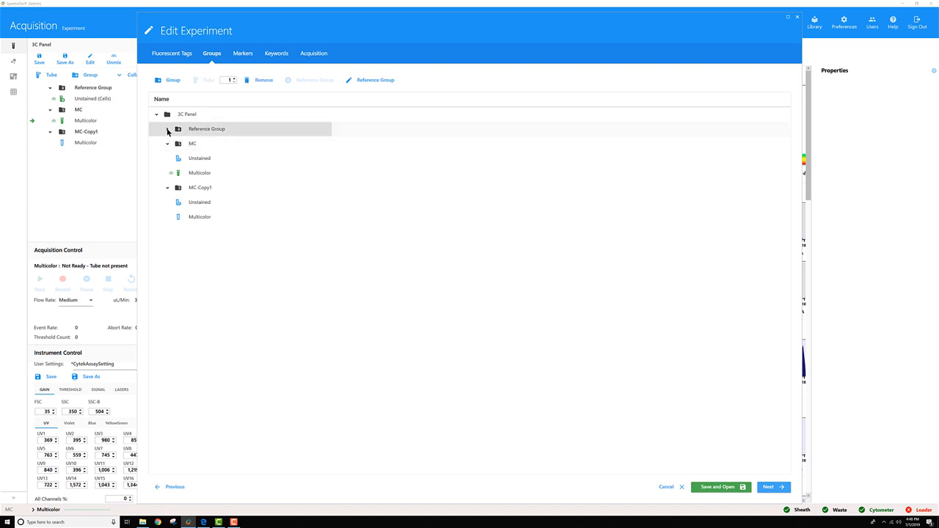
left_click(167, 129)
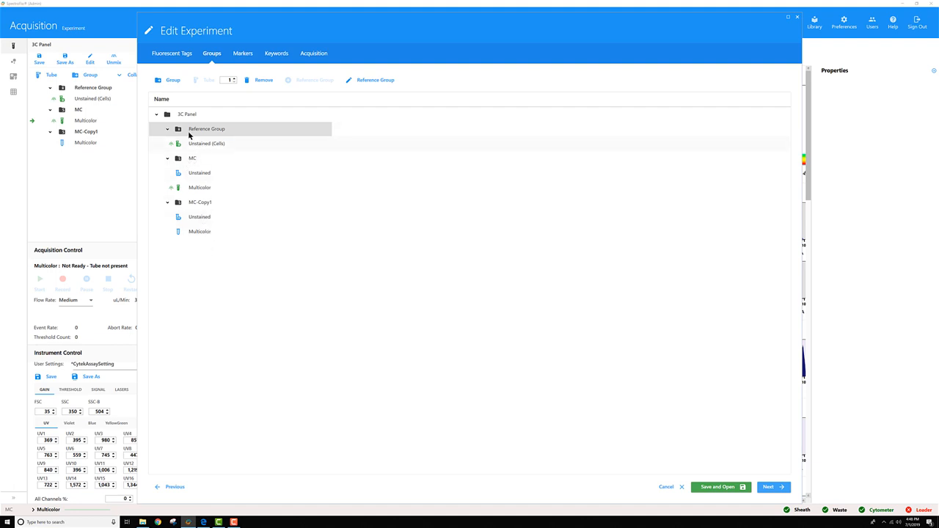
left_click(173, 79)
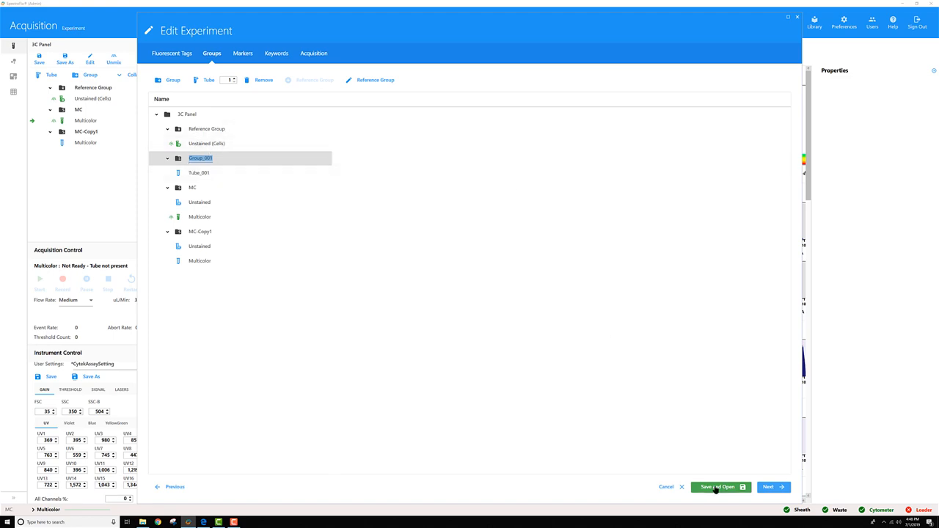
- Save and reopen the experiment, loading the MC and MC-Copy1 unstained tubes
left_click(717, 487)
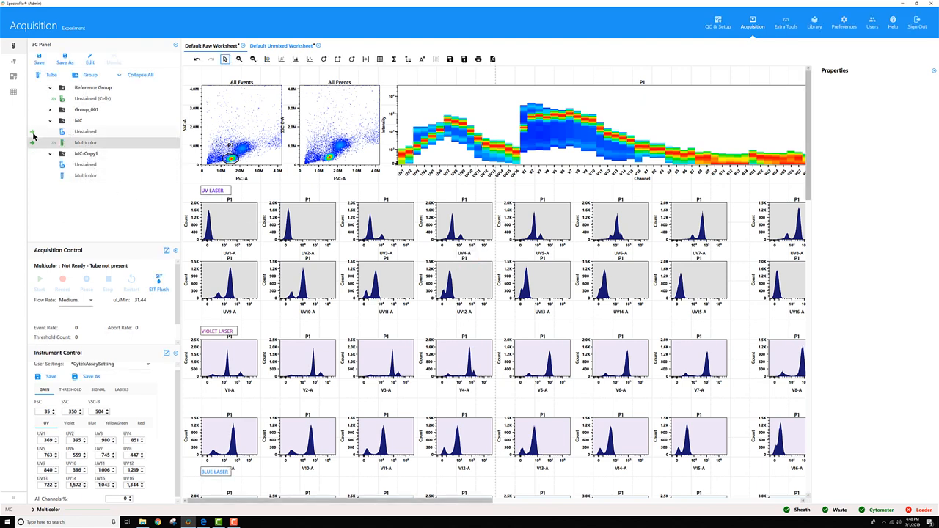
left_click(85, 132)
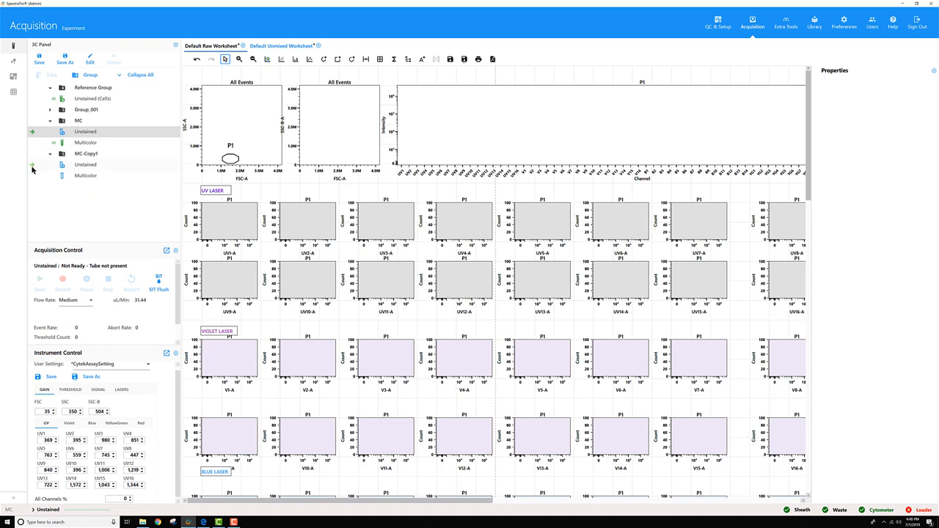
left_click(85, 165)
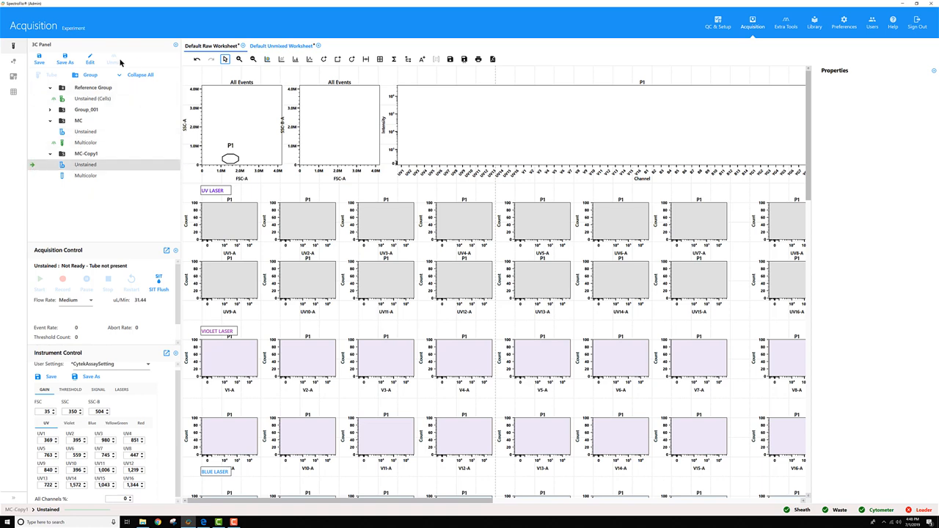
mouse_move(123, 105)
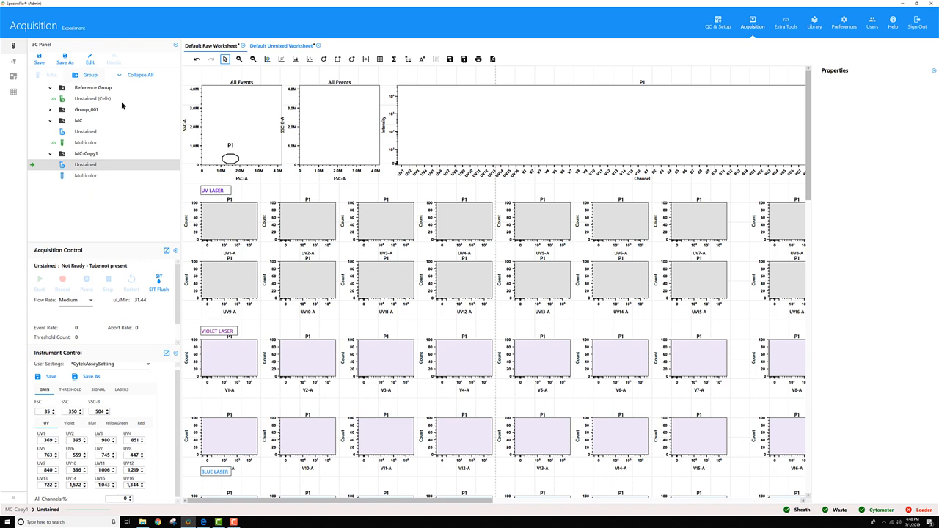
mouse_move(842, 24)
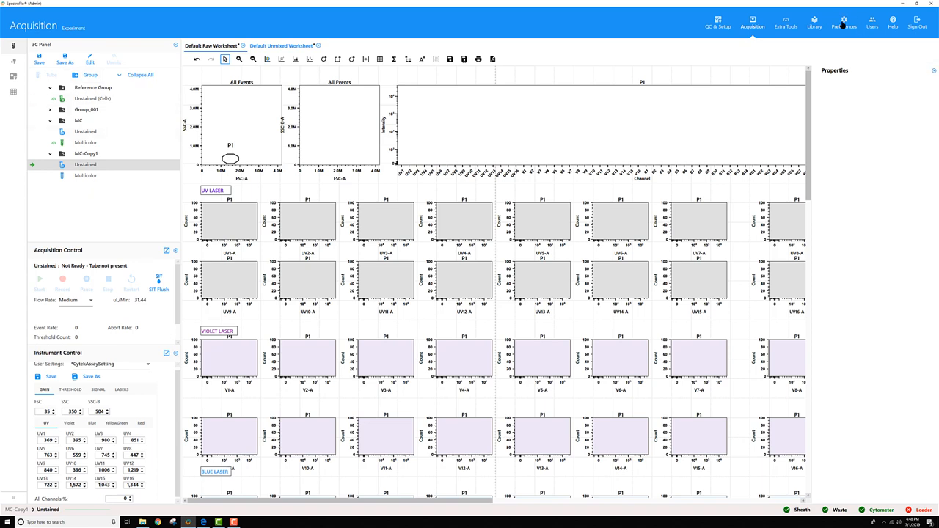
- Set the Sample Delivery Mode preference to Plate instead of Tube
left_click(843, 21)
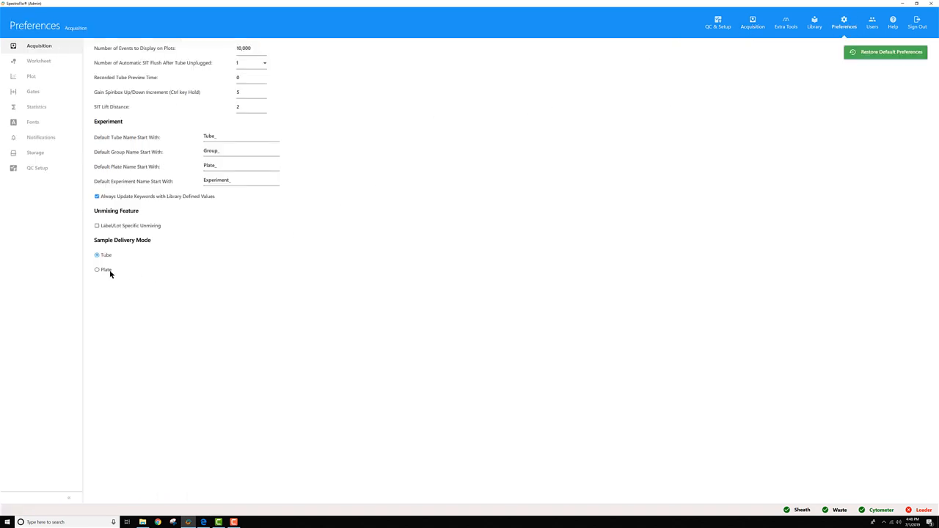
left_click(96, 270)
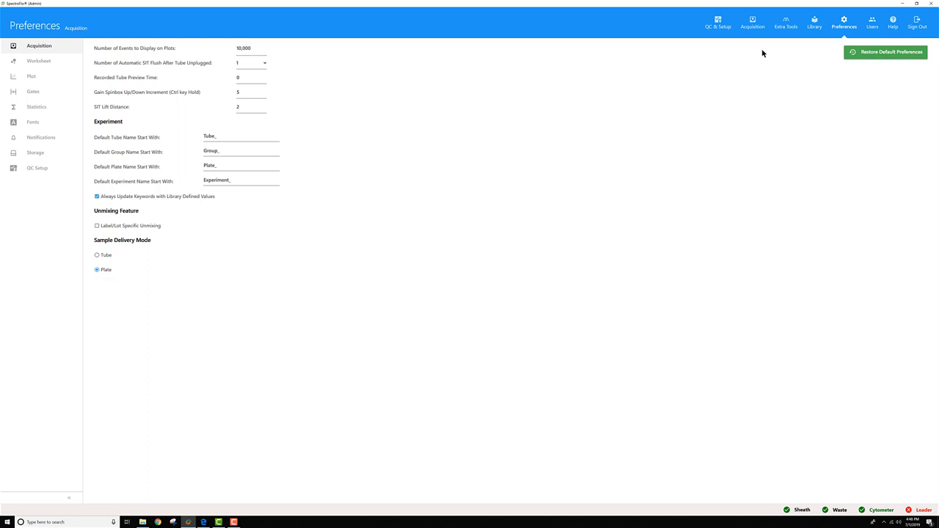
- Add Plate_001 to the experiment and show its well layout with wells A1 to A5
left_click(751, 22)
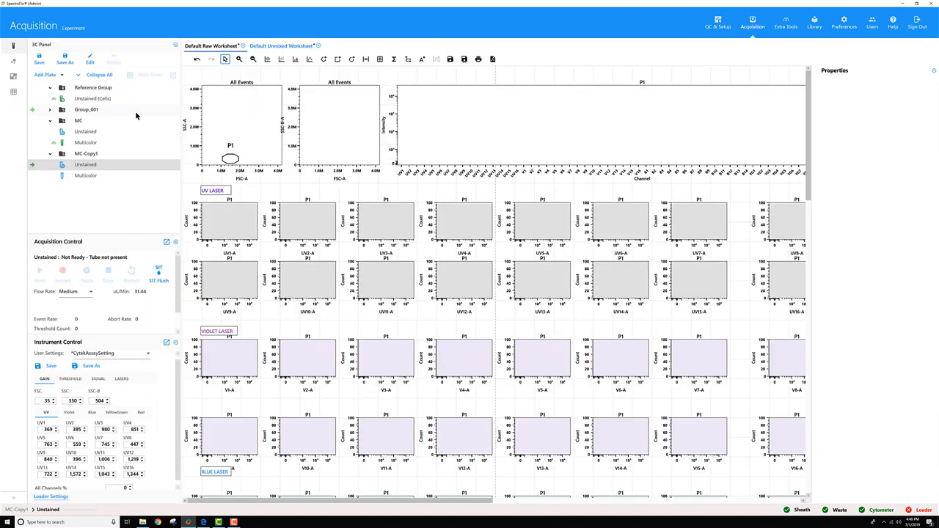
left_click(61, 75)
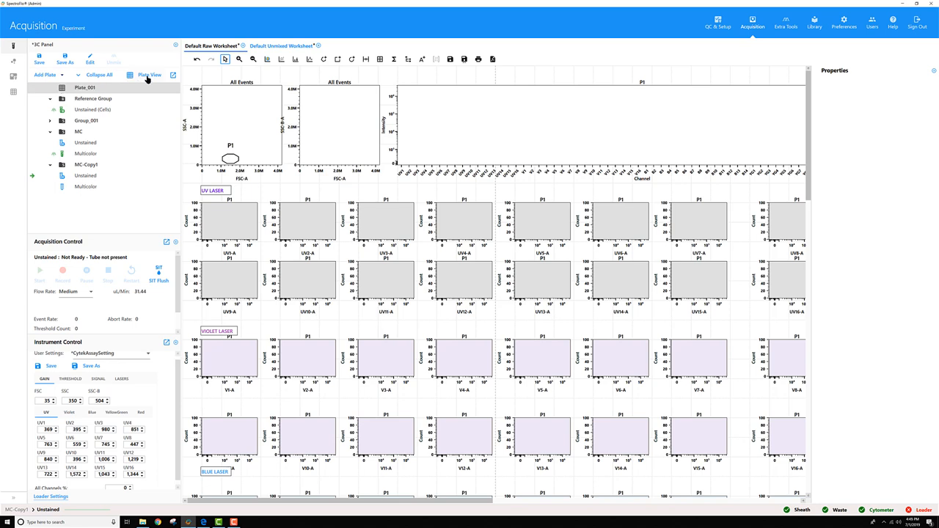
left_click(150, 75)
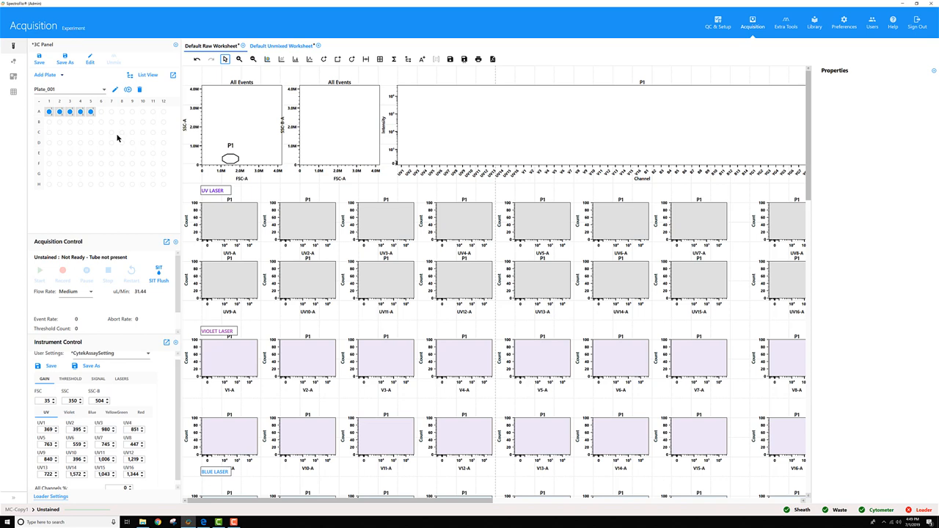
mouse_move(91, 57)
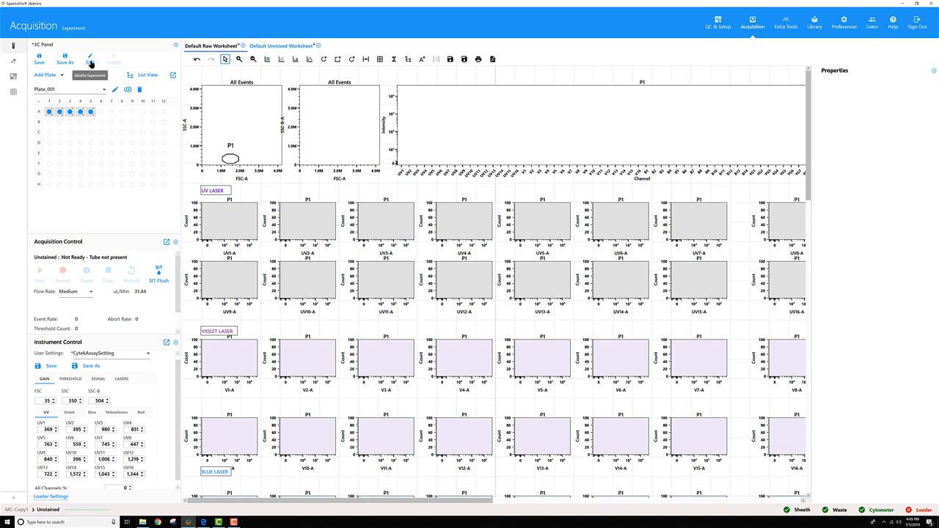
mouse_move(91, 55)
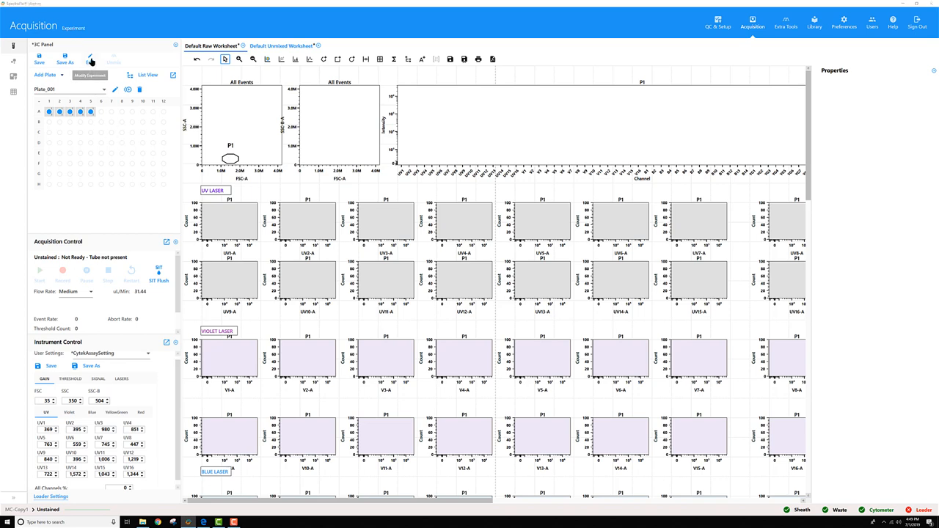
- Edit the experiment and add empty well A6 to Group_001 as an unstained control
left_click(89, 59)
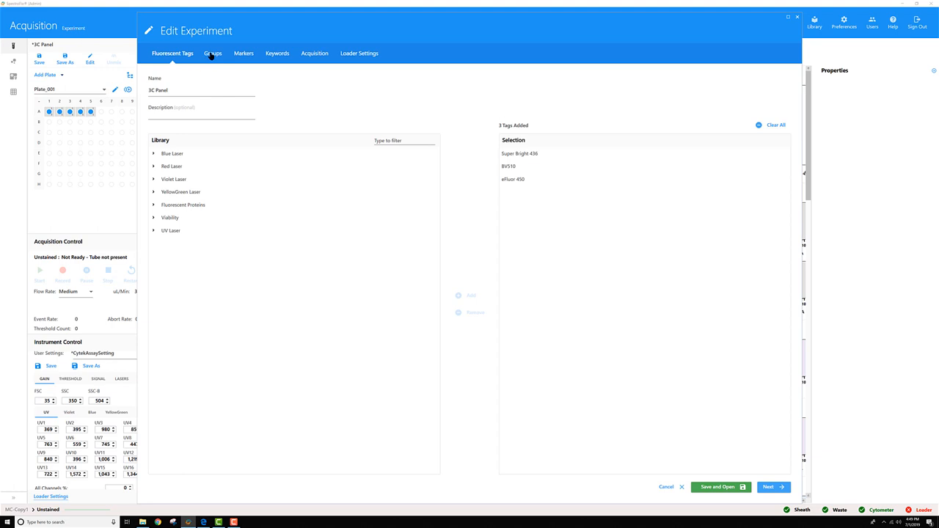
left_click(211, 53)
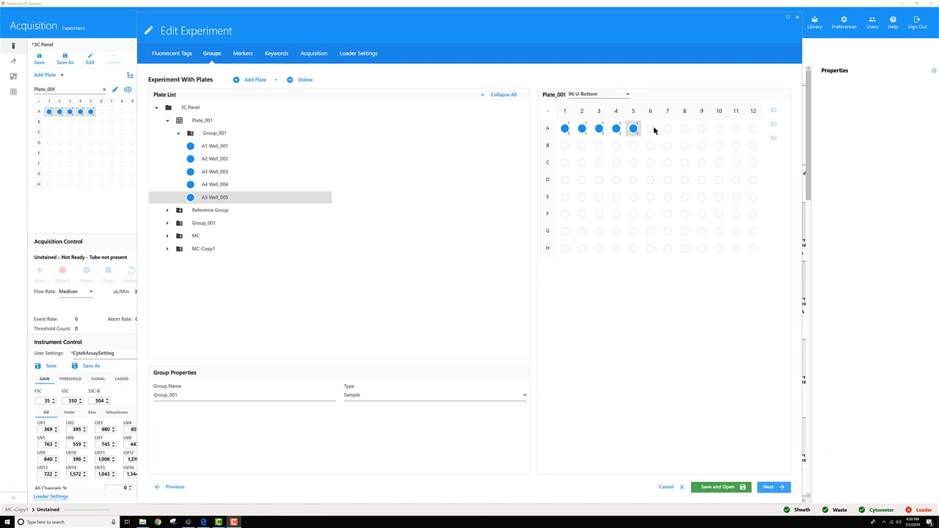
mouse_move(651, 130)
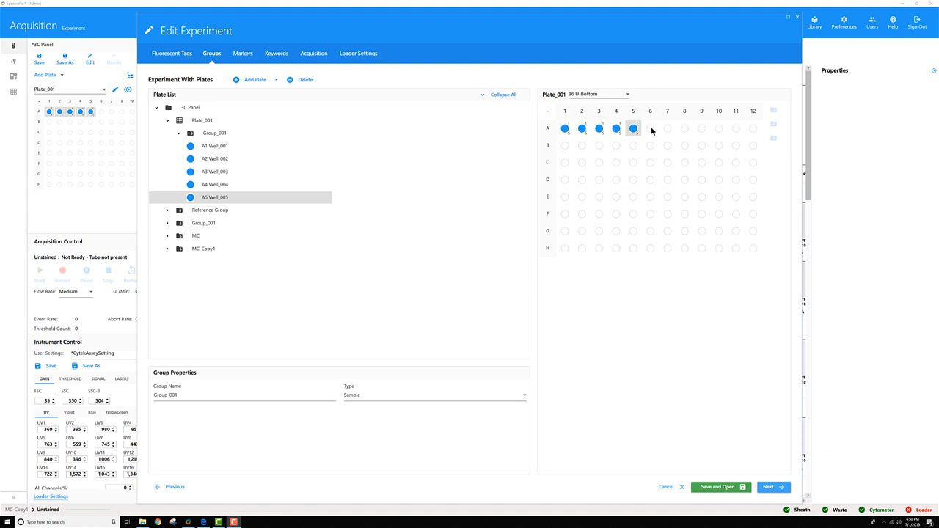
right_click(650, 127)
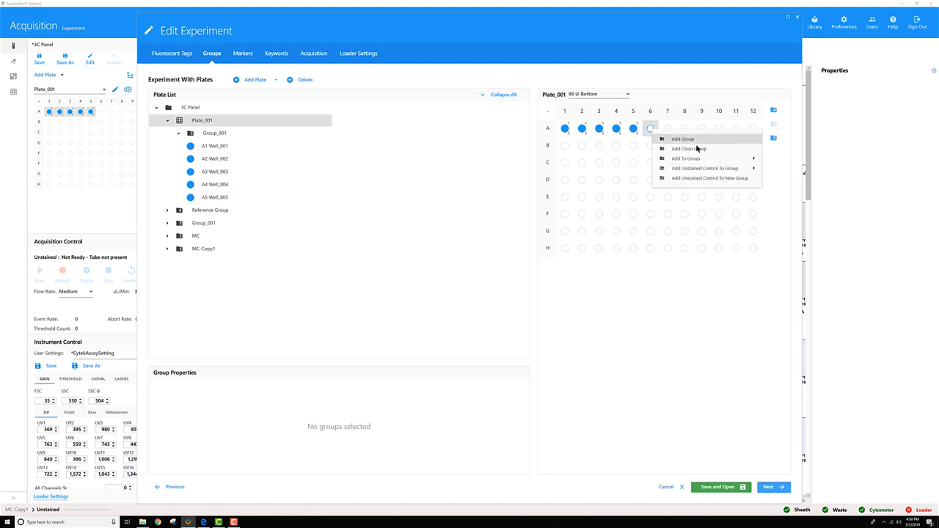
mouse_move(704, 167)
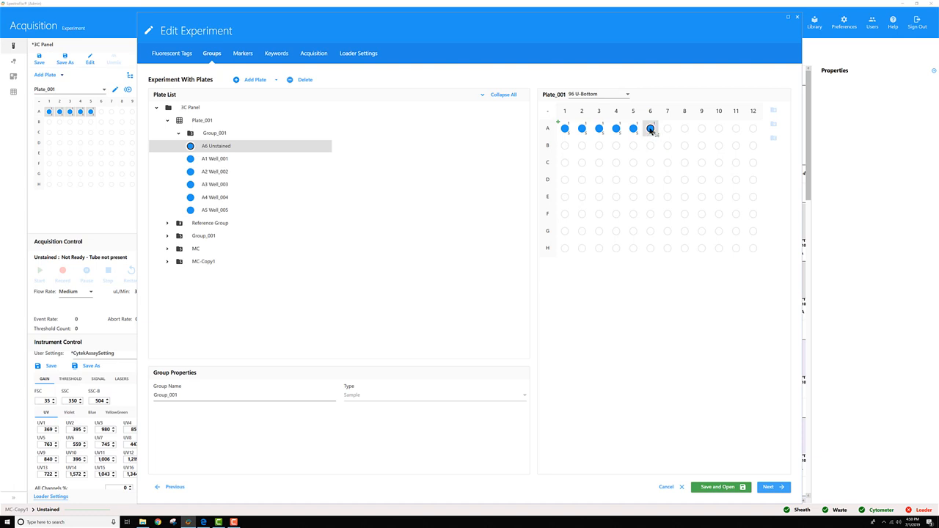
mouse_move(227, 155)
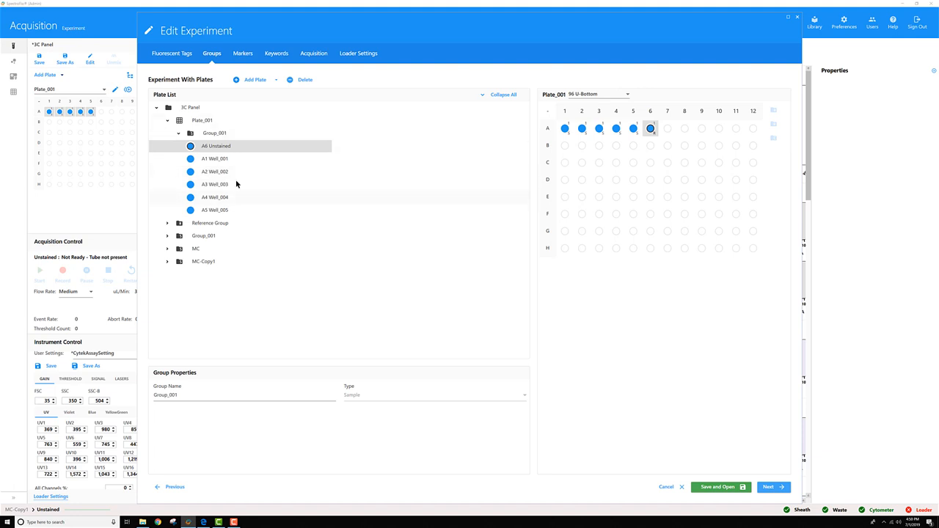
mouse_move(731, 476)
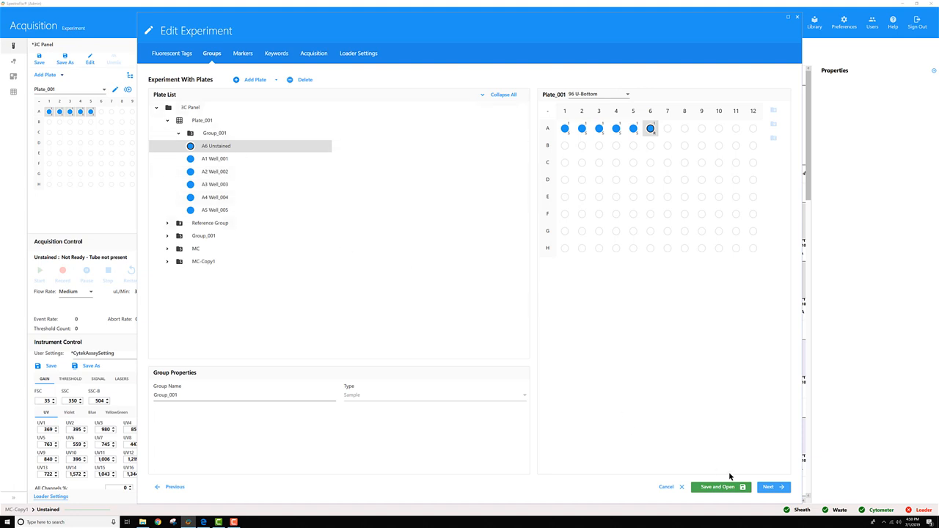
- Save and reopen the experiment, showing the plate groups and wells in List View
left_click(716, 486)
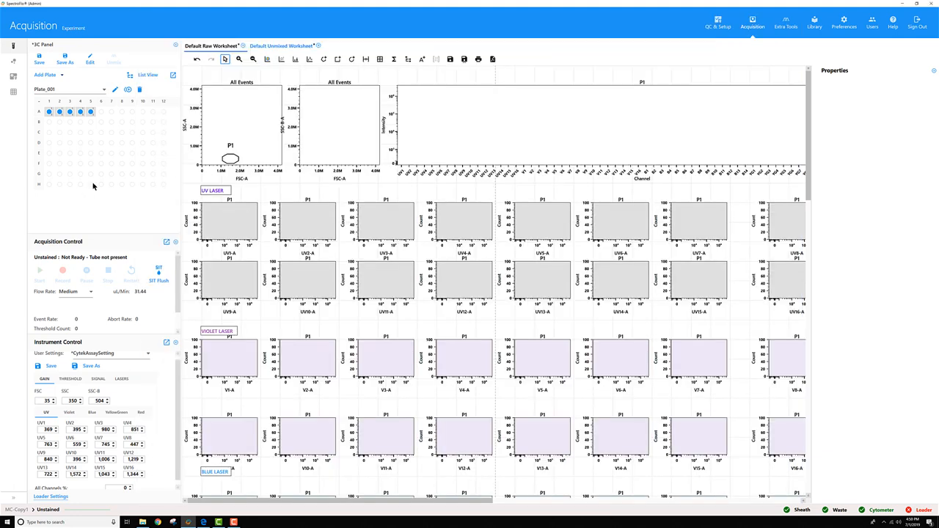
left_click(146, 73)
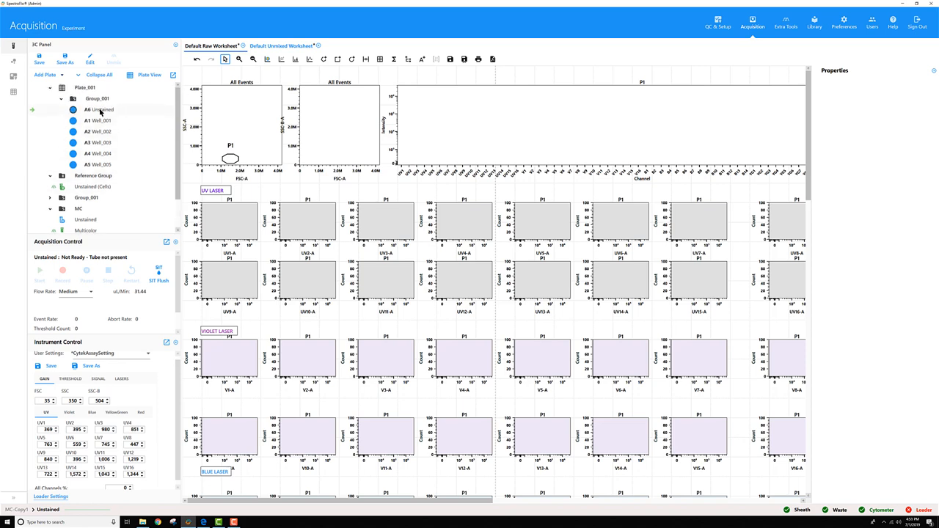